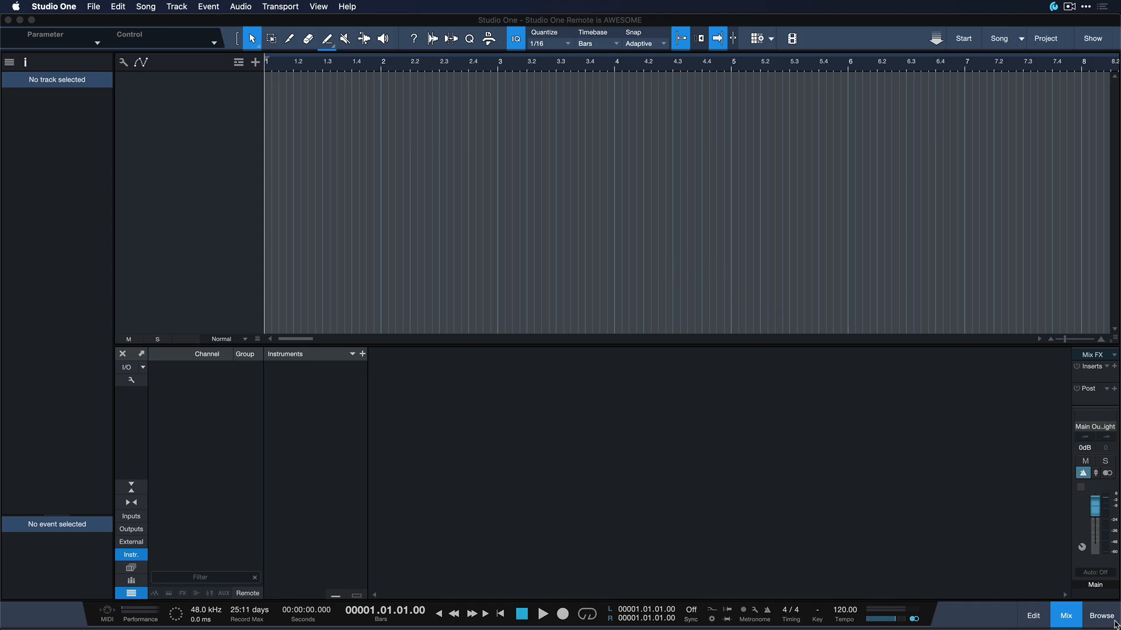
Browse to Instruments > PreSonus in tile view and drag Mai Tai into the arrangement
left_click(1105, 617)
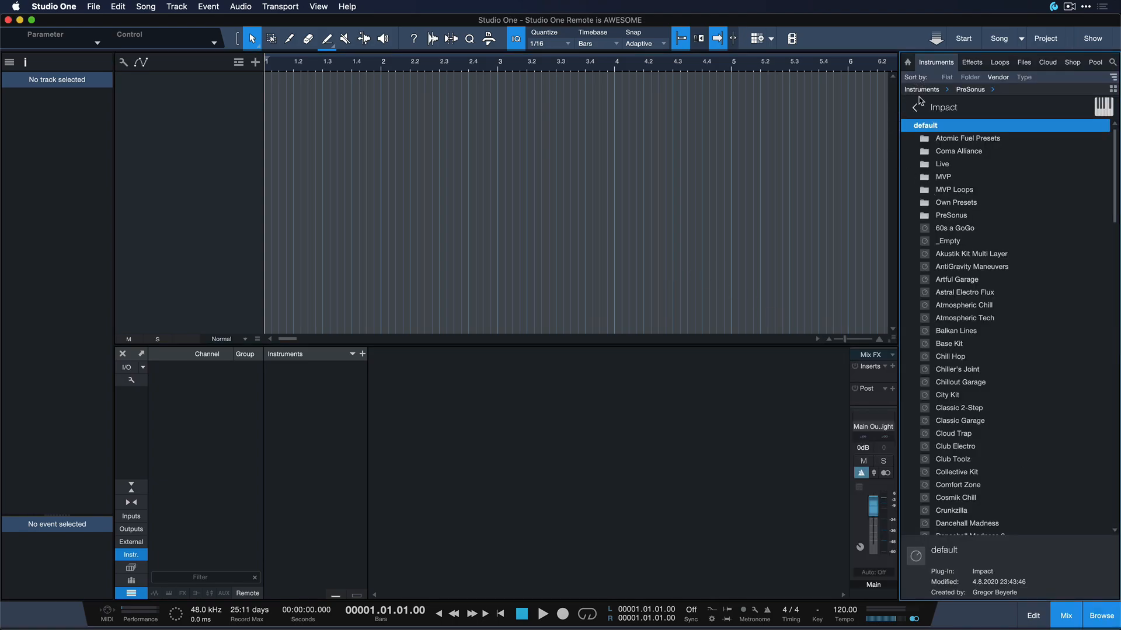
left_click(914, 106)
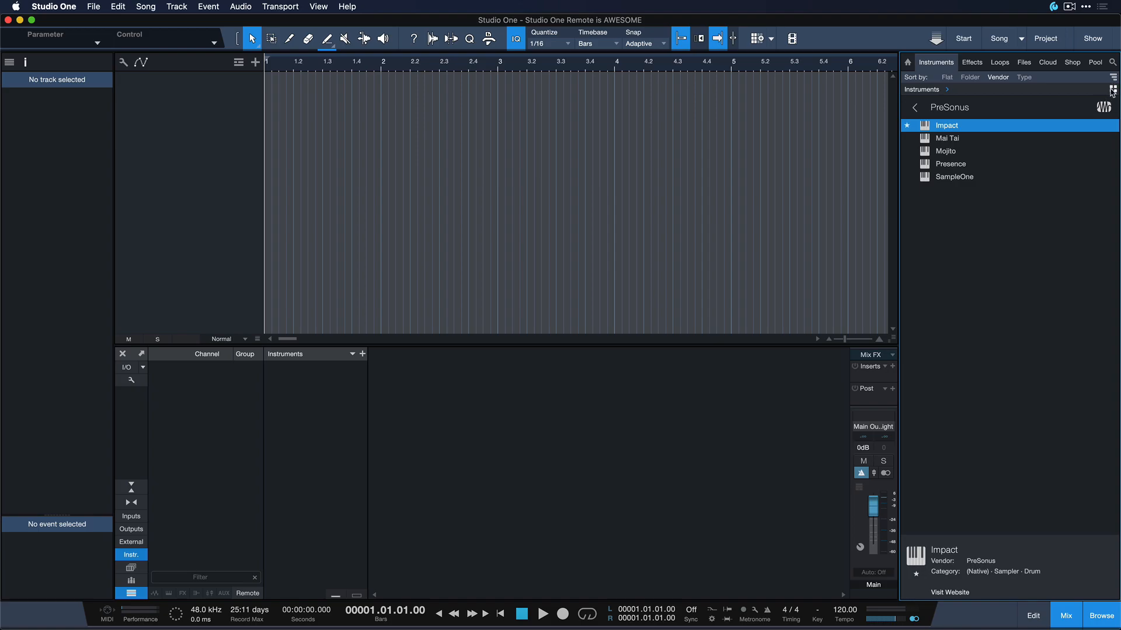
left_click(1111, 88)
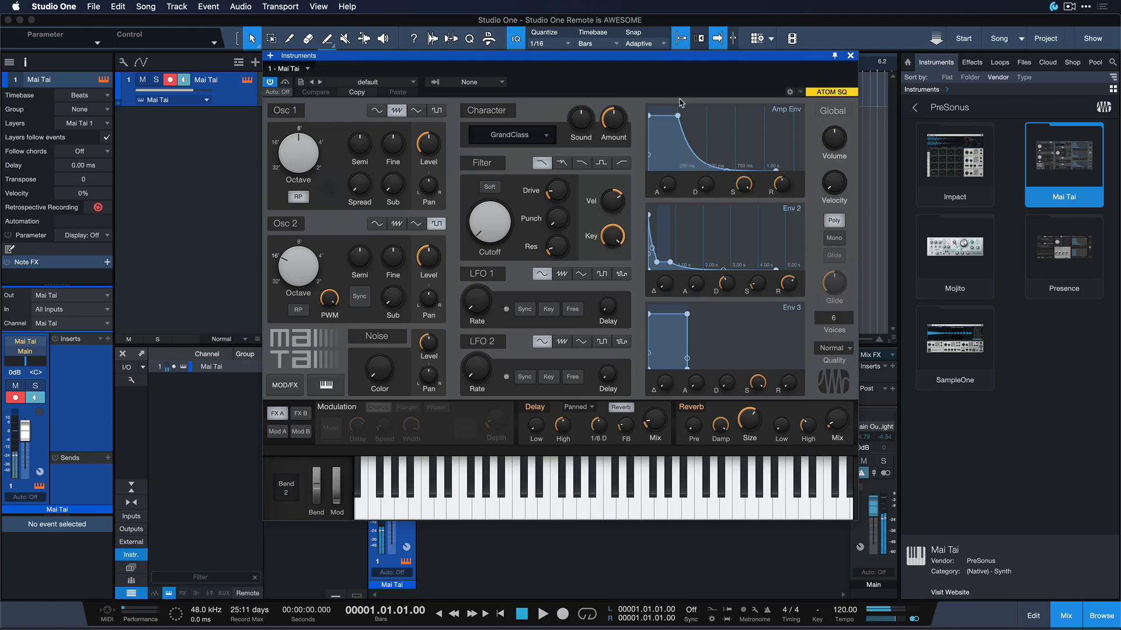
Show inserts in another song, close the snare's Fat Channel, then insert Room Reverb on Mai Tai
left_click(971, 62)
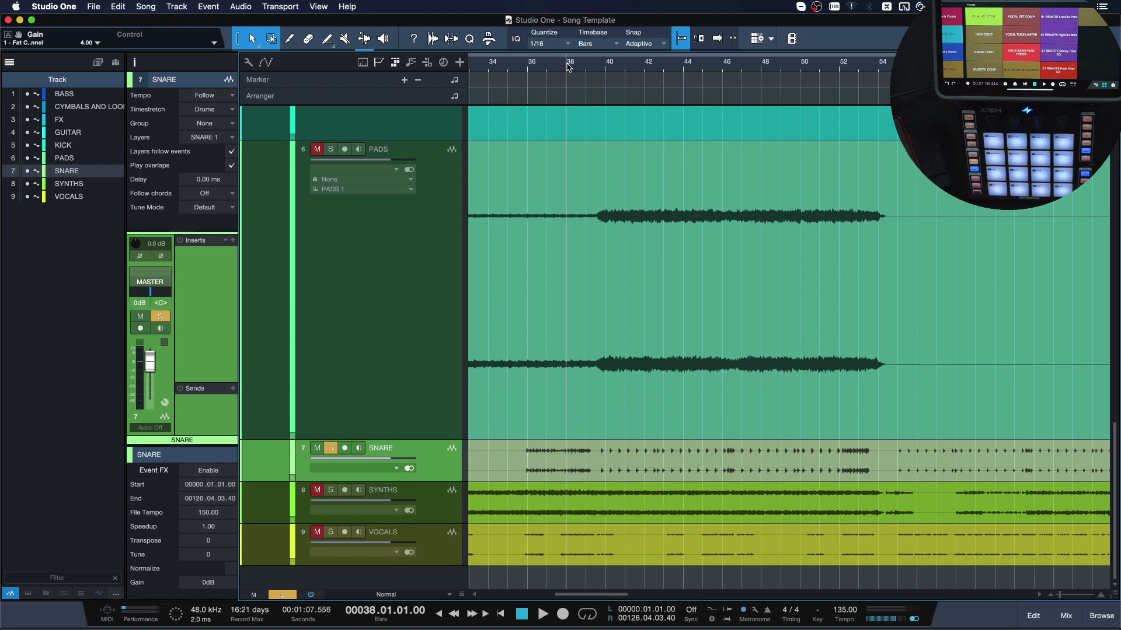
left_click(544, 614)
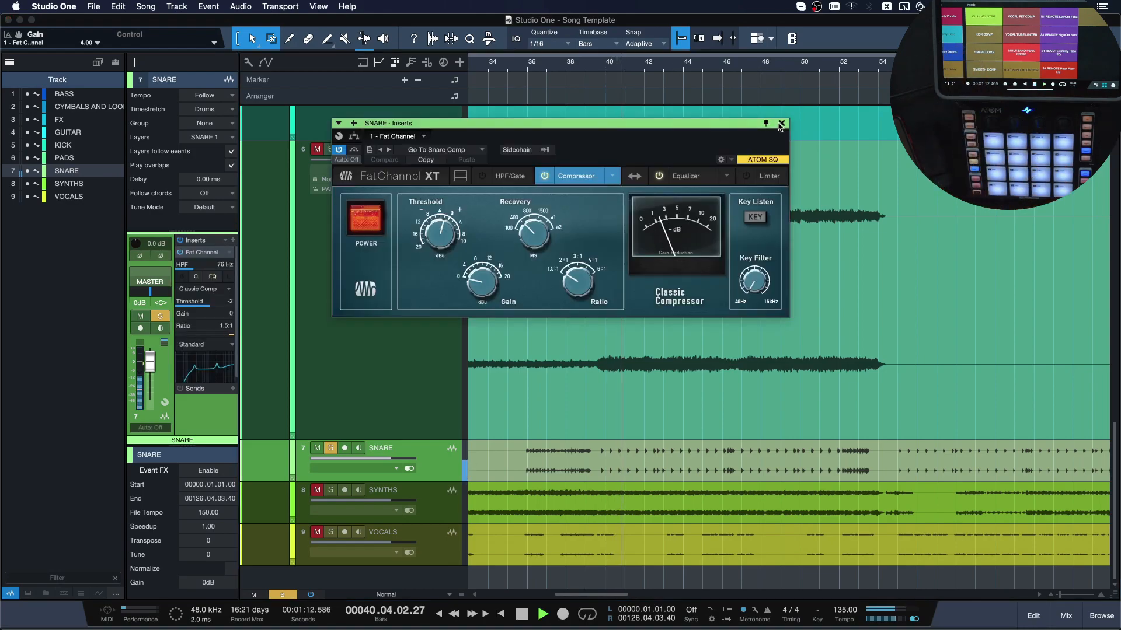
left_click(782, 125)
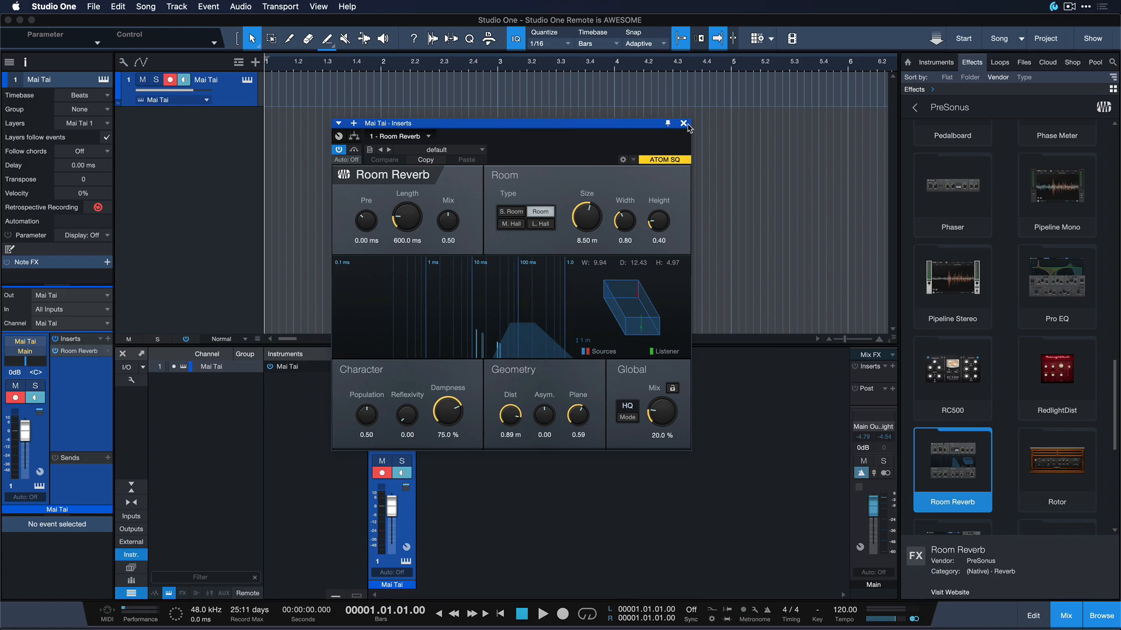
Close the Room Reverb editor and head to the system menu bar
left_click(683, 124)
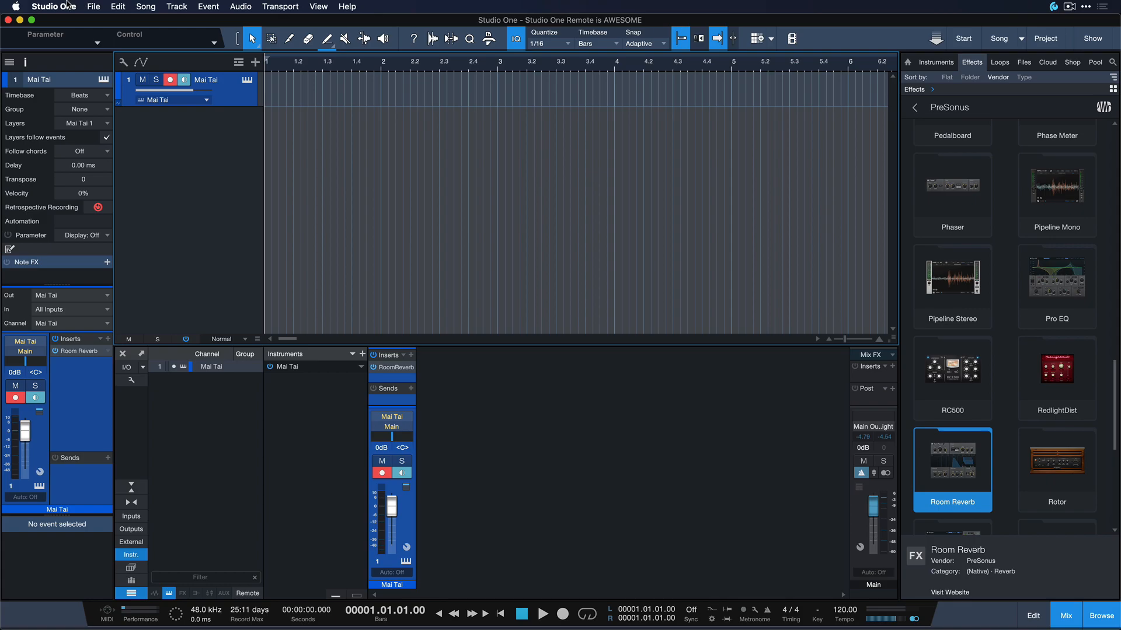
left_click(25, 7)
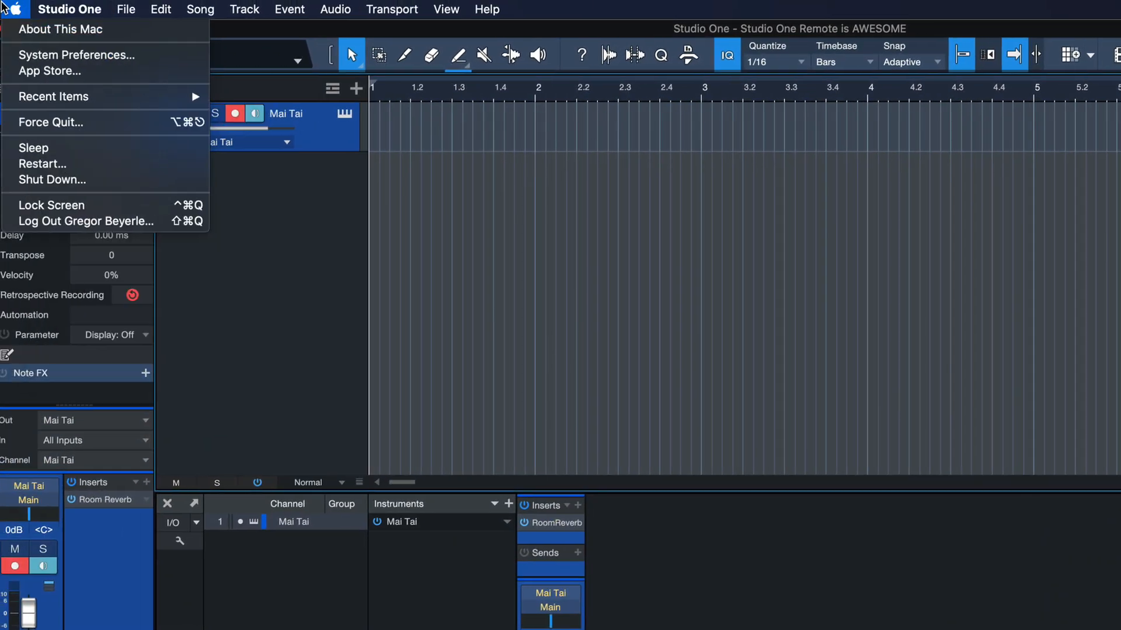
In Keyboard Shortcuts, assign Ctrl+Cmd+I to Add Insert to Selected Channels
left_click(68, 9)
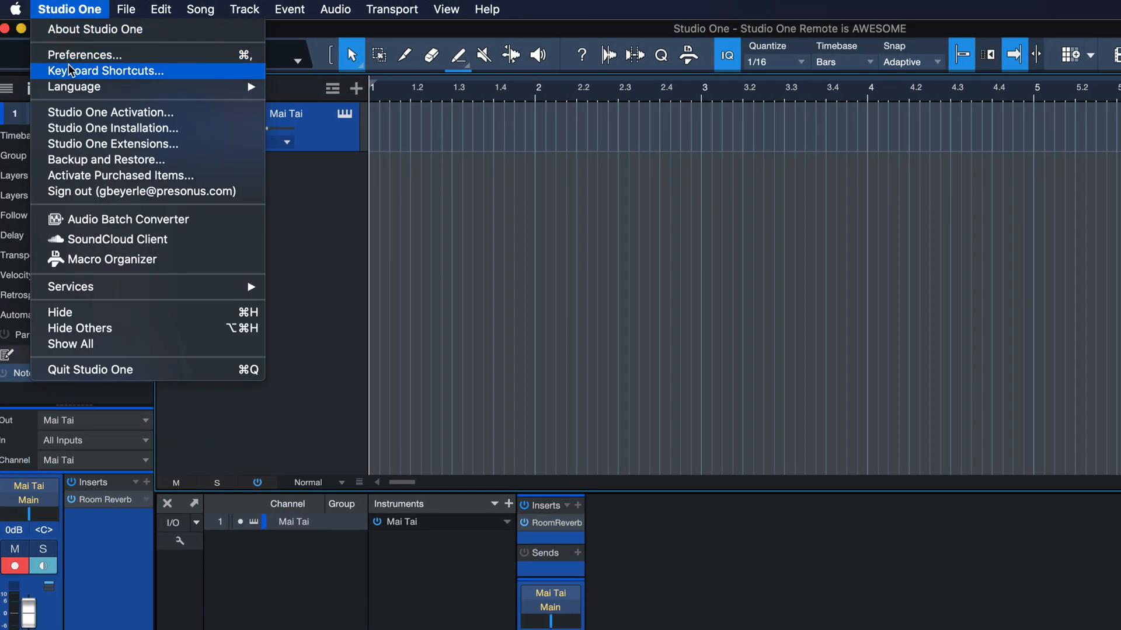
left_click(105, 70)
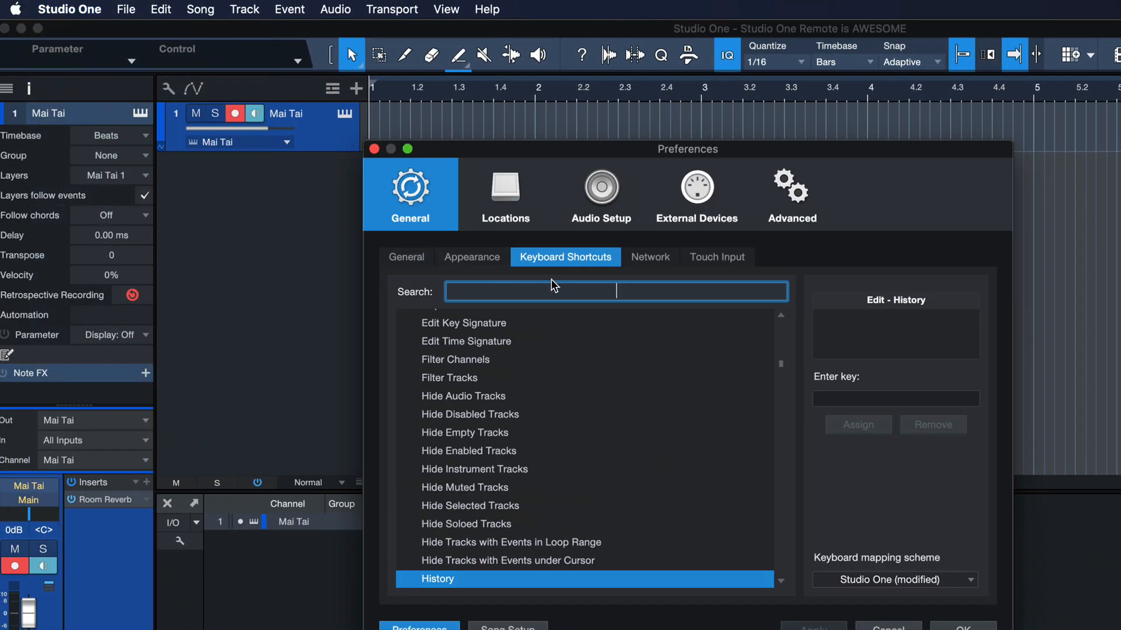
type("insert")
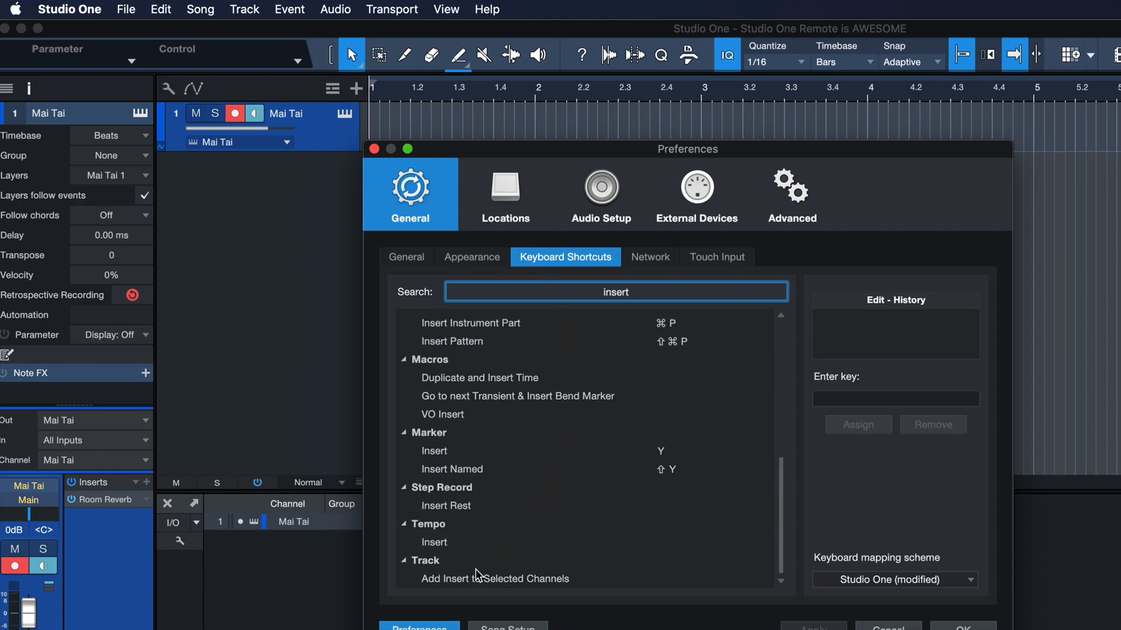
left_click(495, 578)
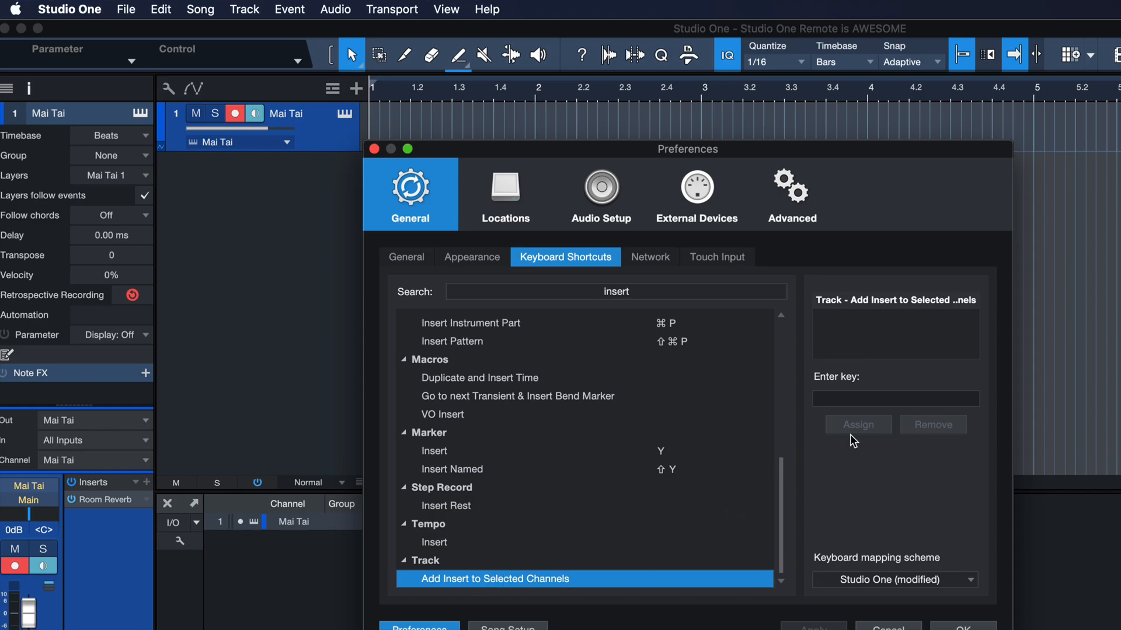
left_click(896, 400)
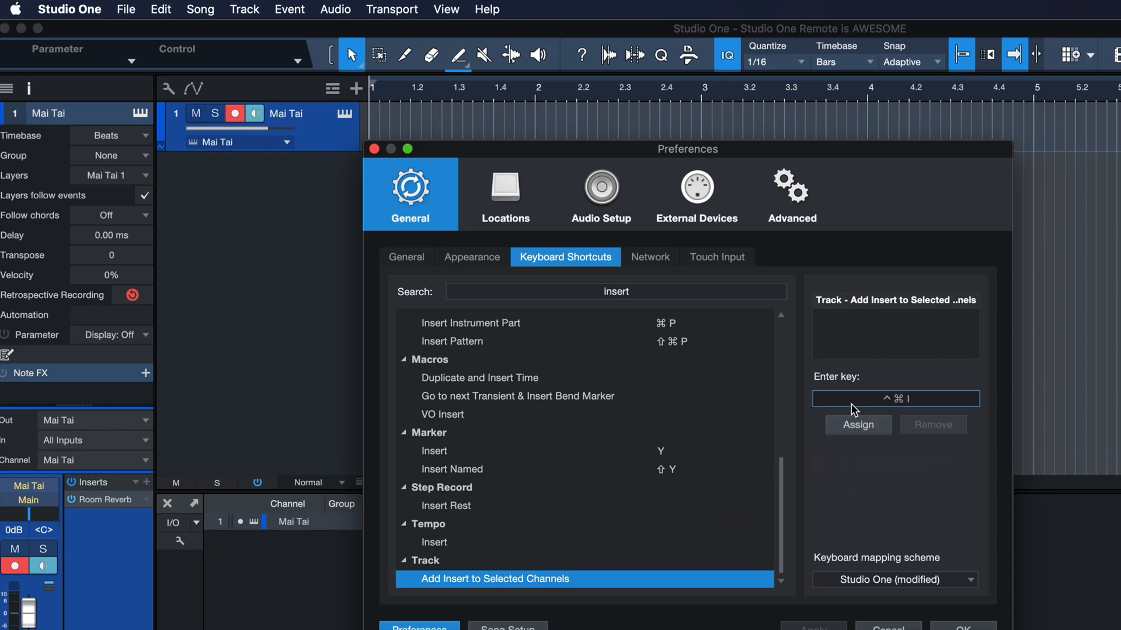
left_click(858, 425)
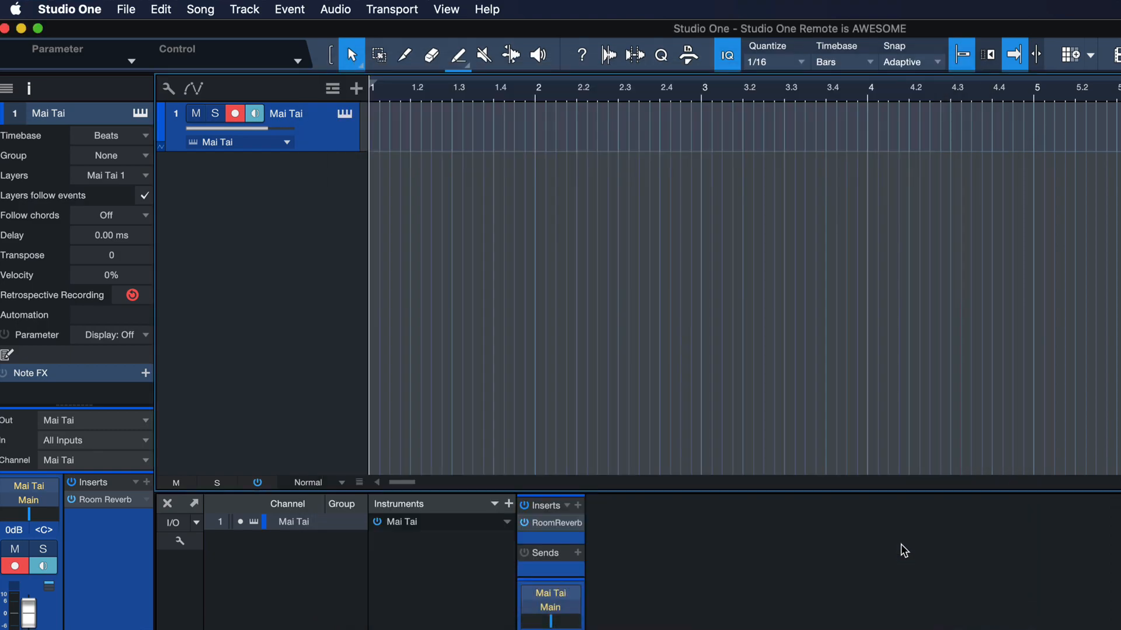
mouse_move(843, 423)
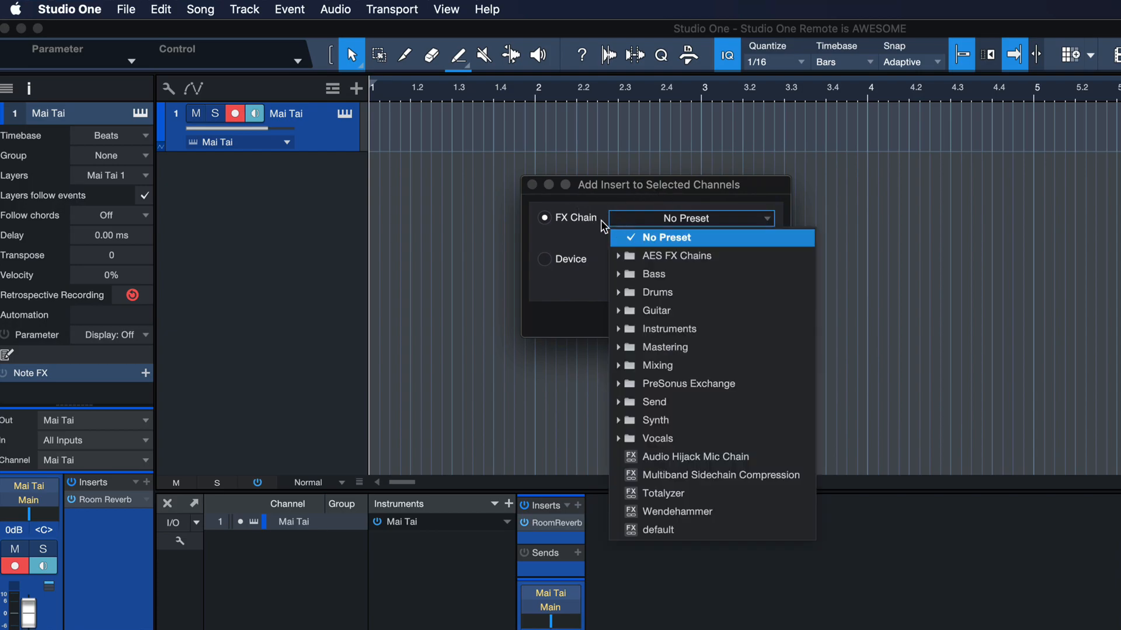
Via the new shortcut, insert a Pro EQ device with the LowCut 75hz preset on Mai Tai
left_click(666, 238)
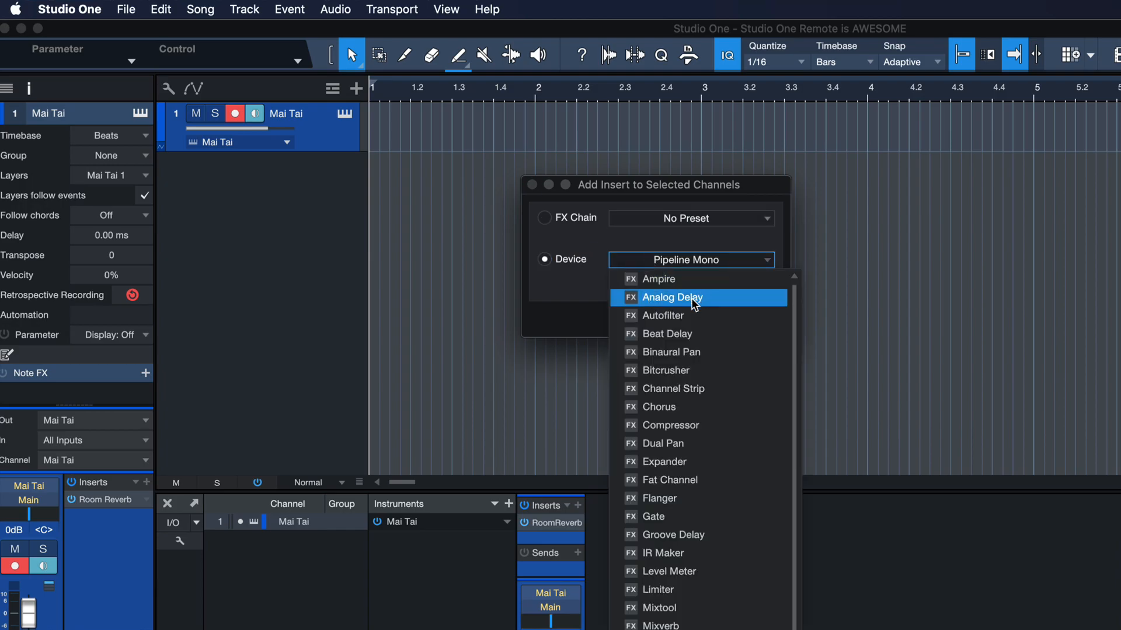
scroll("down", 3)
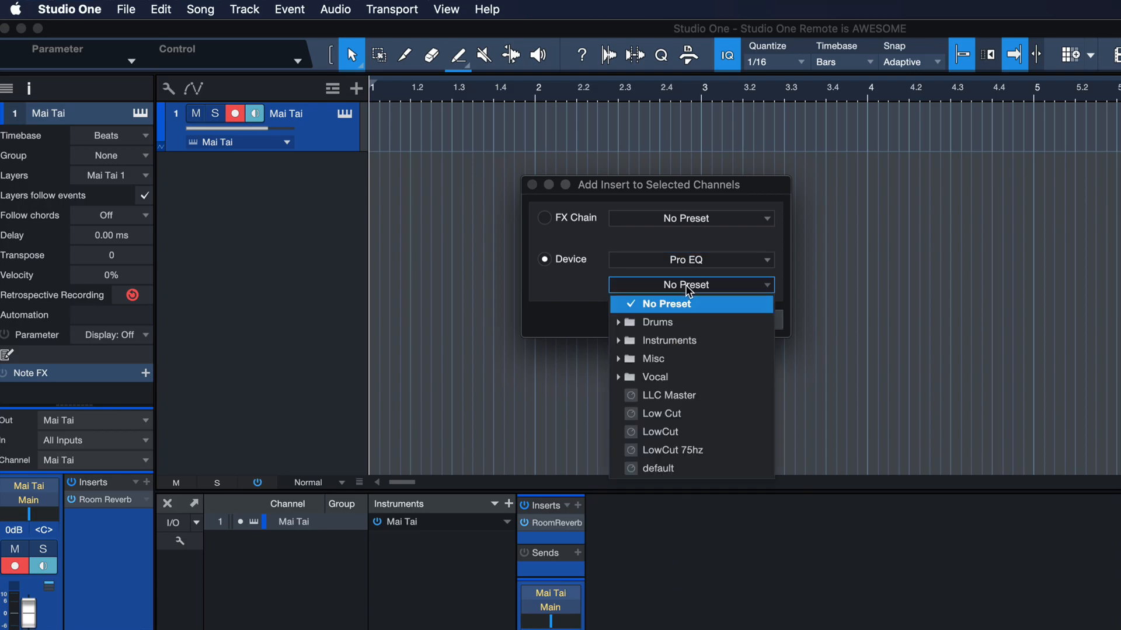
left_click(672, 450)
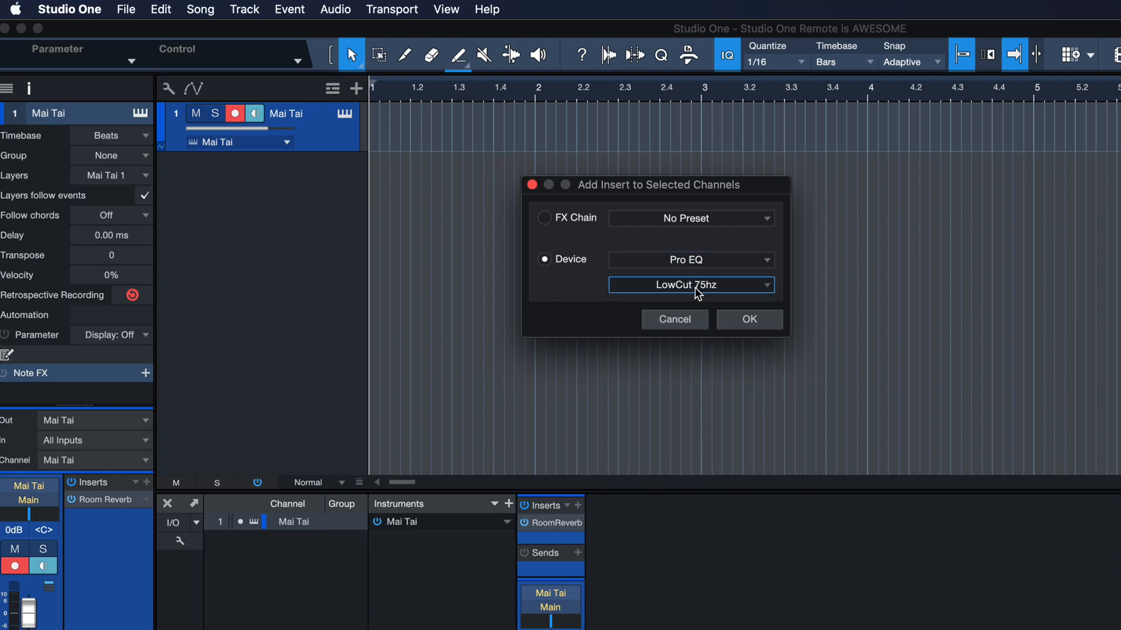
left_click(750, 319)
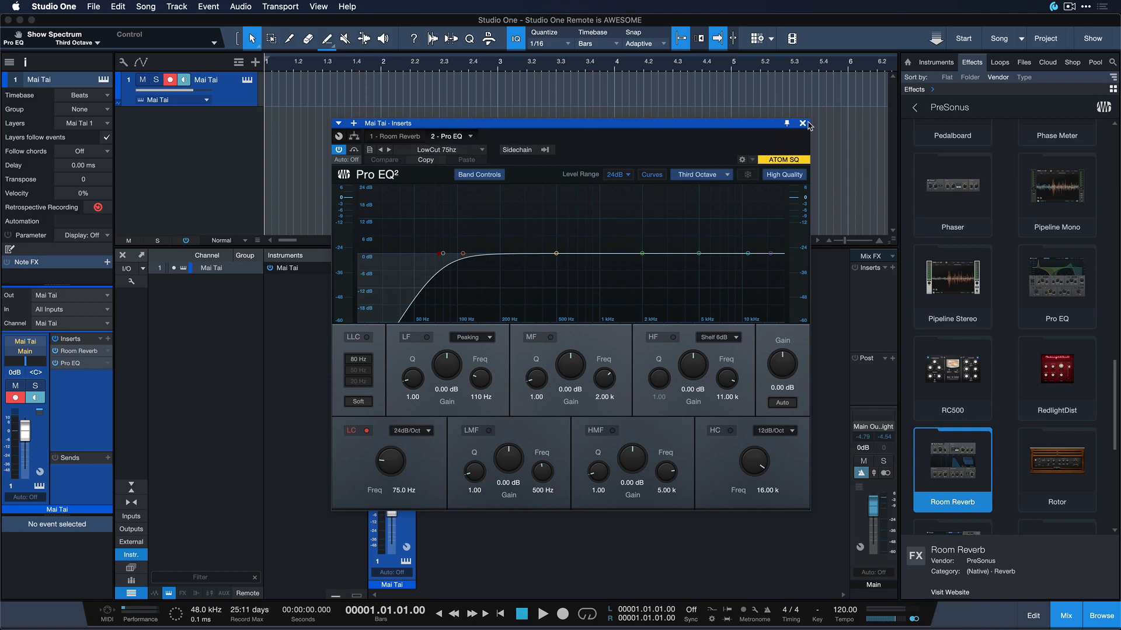
Create a new macro and add the Add Insert to Selected Channels command to it
left_click(59, 8)
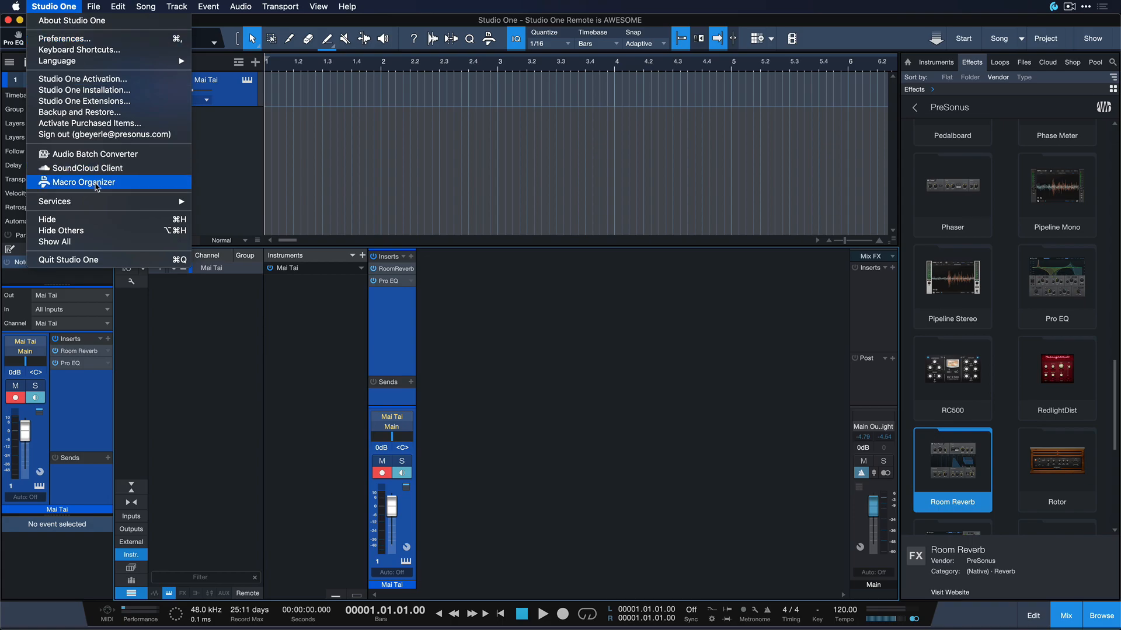
left_click(80, 182)
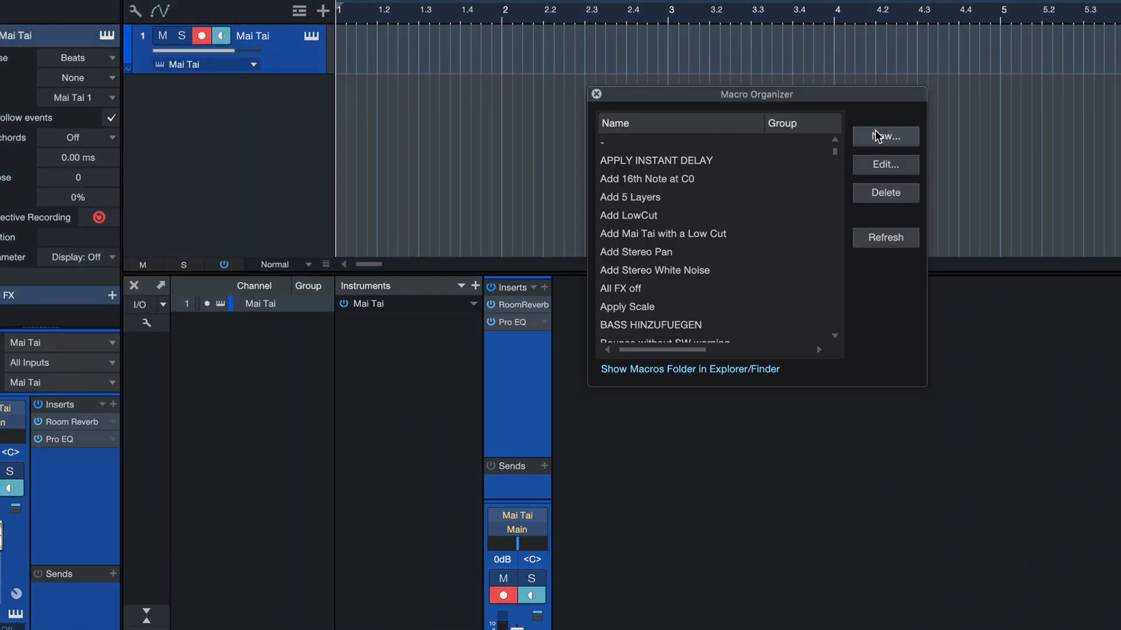
left_click(884, 135)
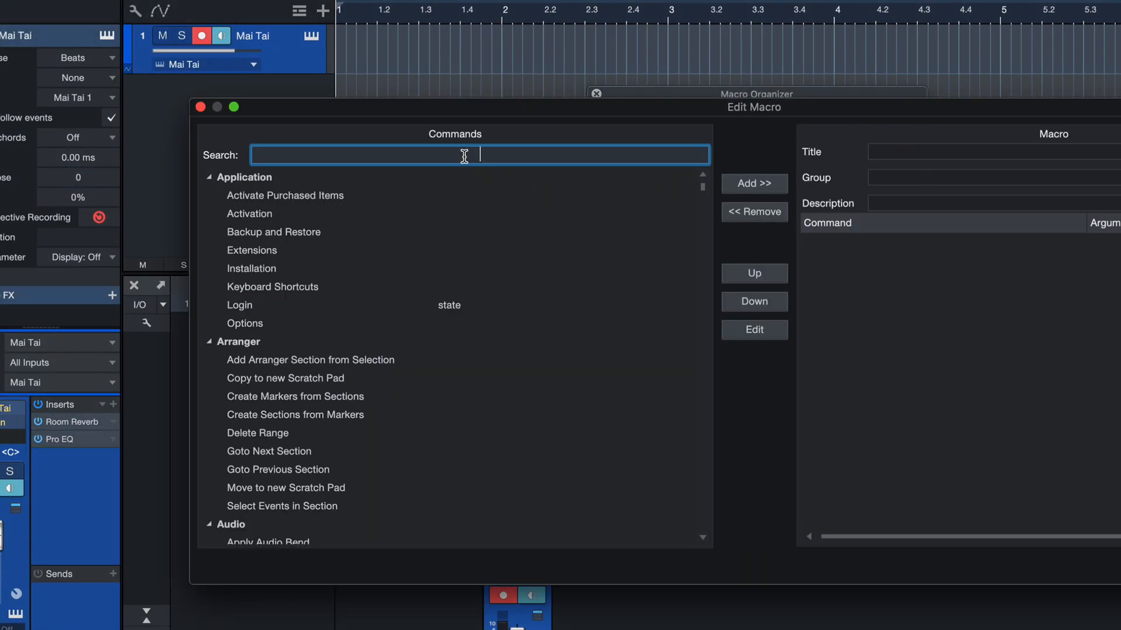
type("add inser")
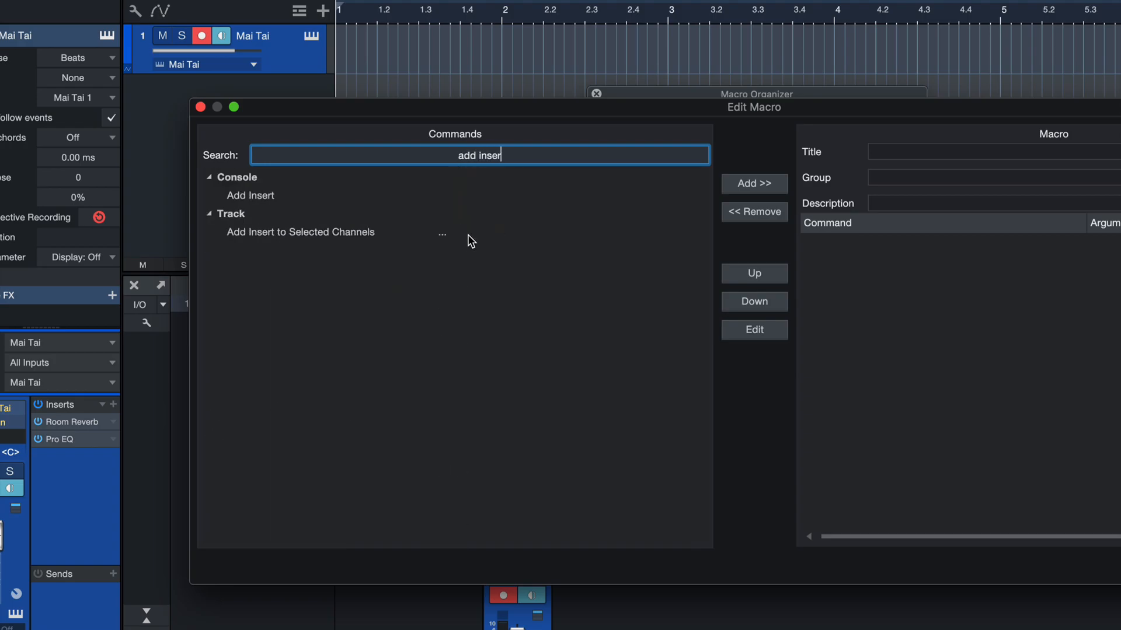
left_click(300, 231)
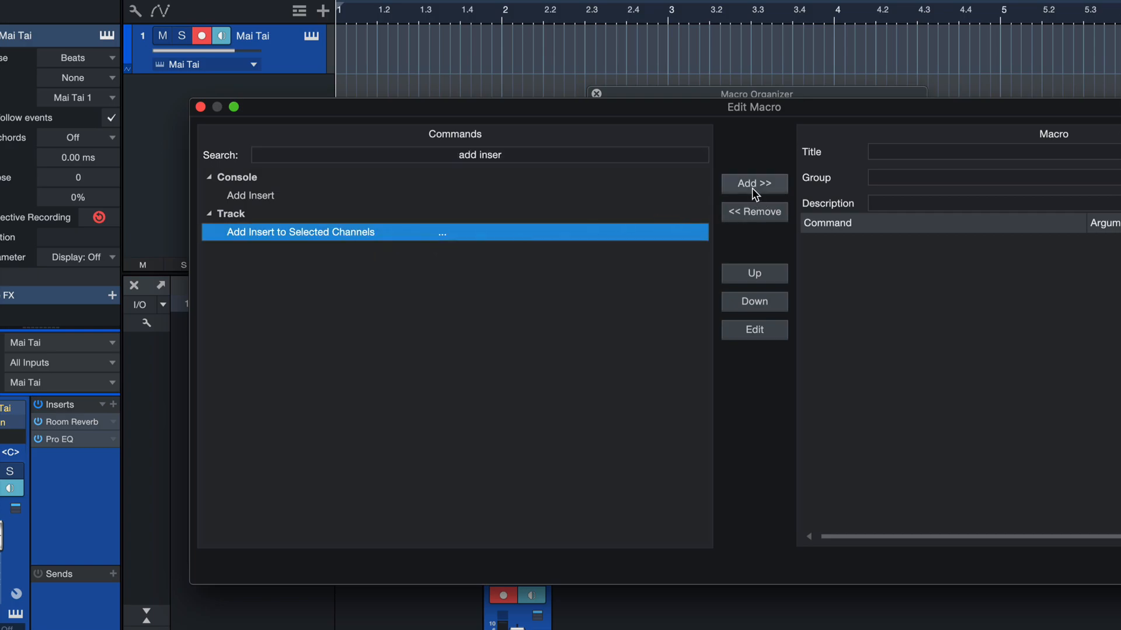
left_click(754, 183)
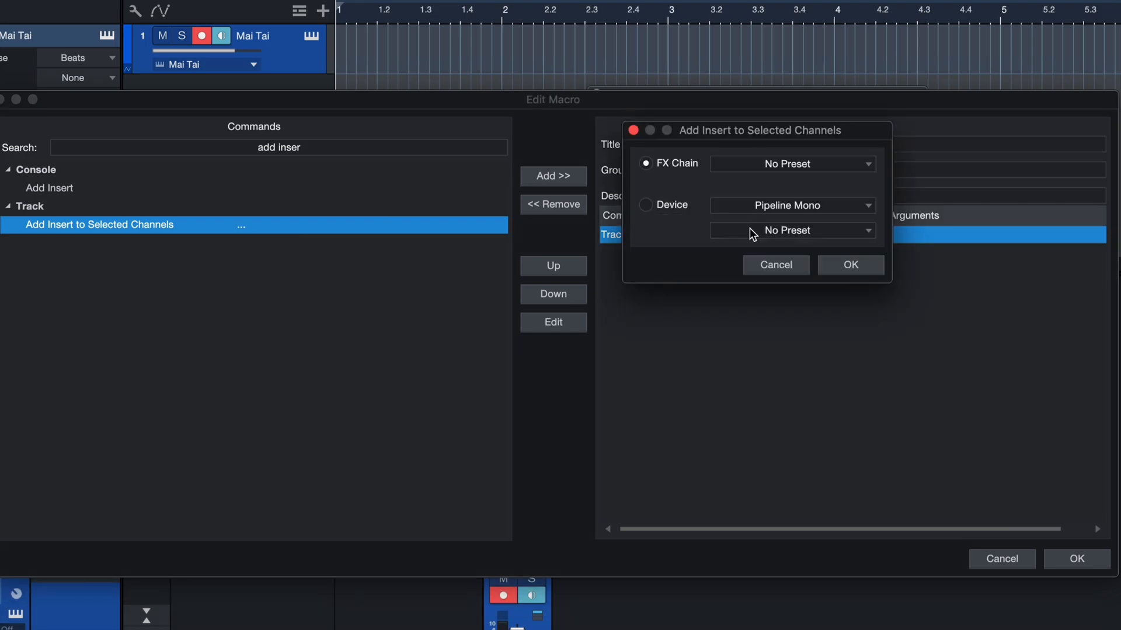
Set the insert command to Device > Pro EQ with the LowCut preset and title the macro 'Add Low Cut'
left_click(645, 204)
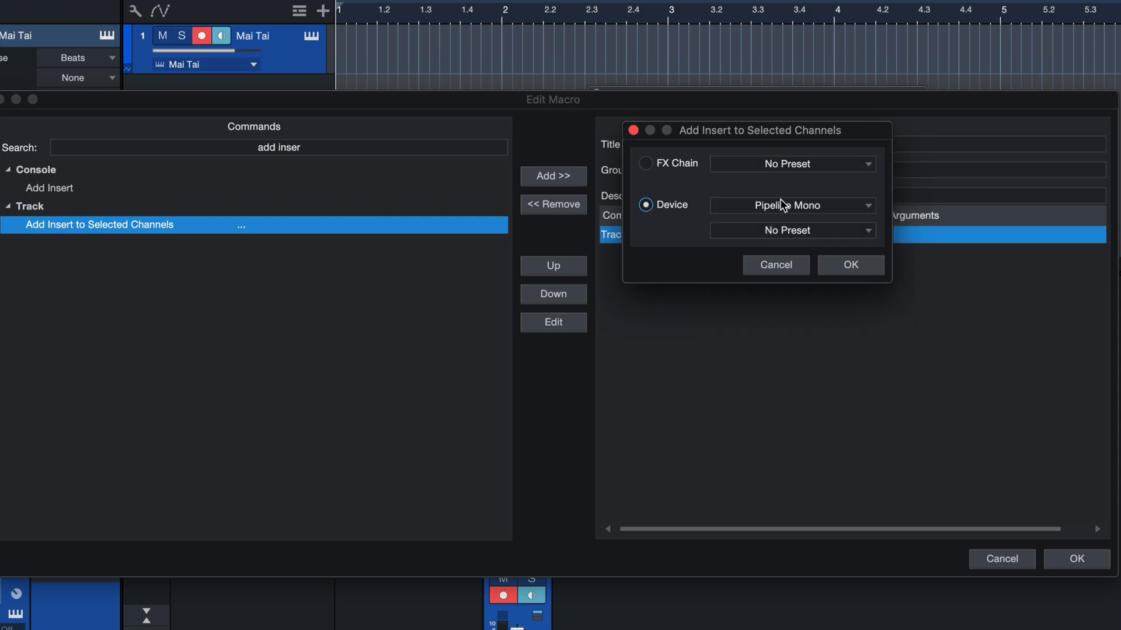
left_click(792, 205)
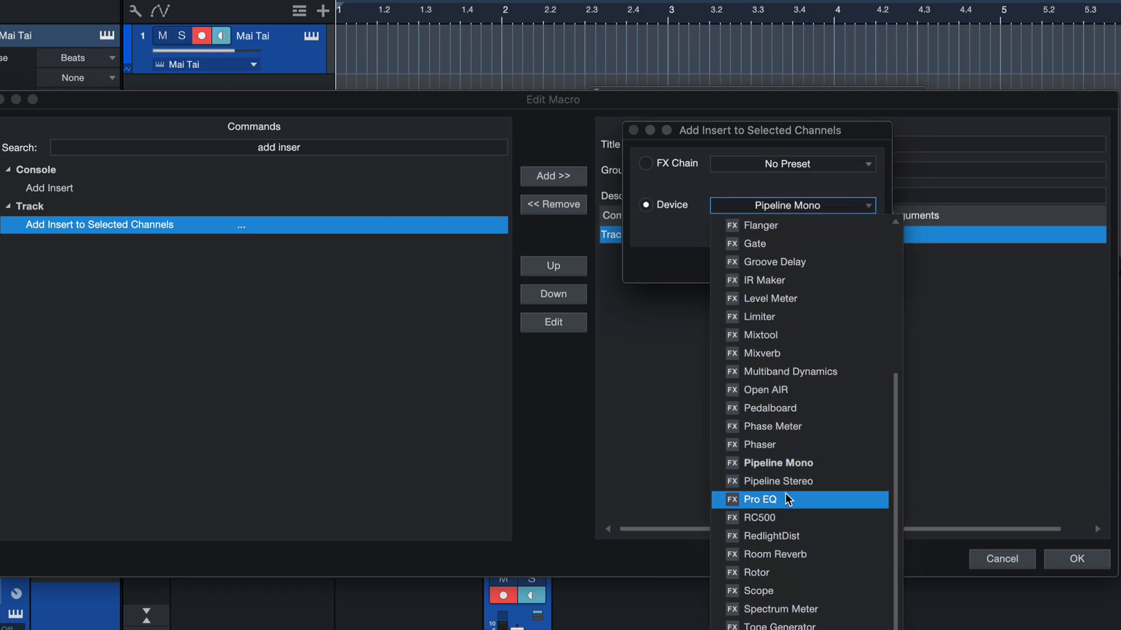
left_click(762, 500)
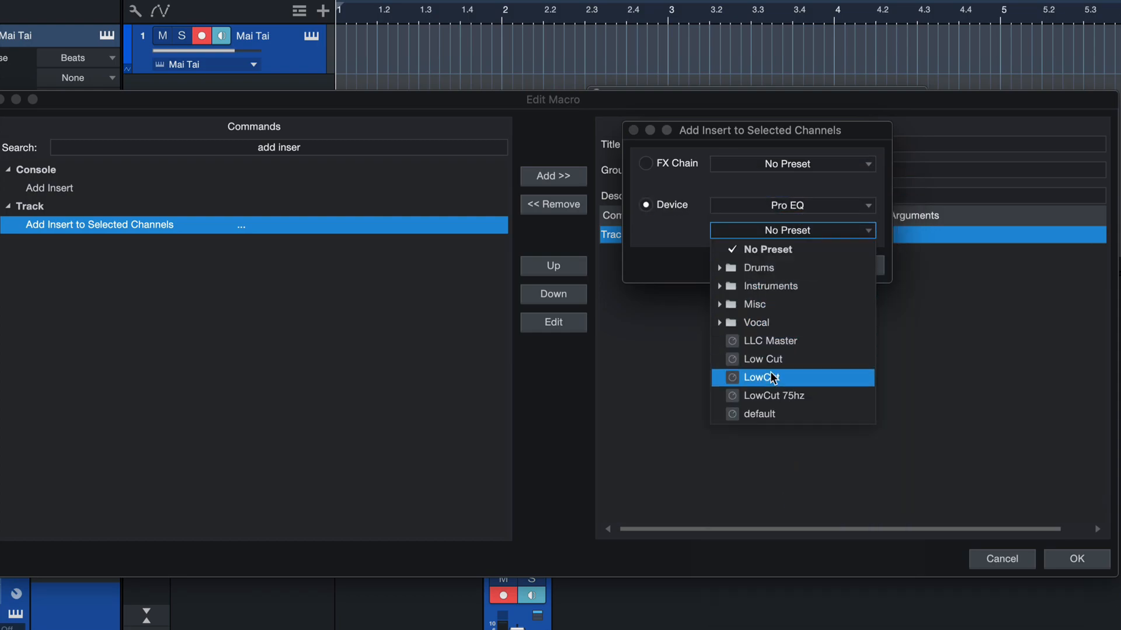
left_click(760, 377)
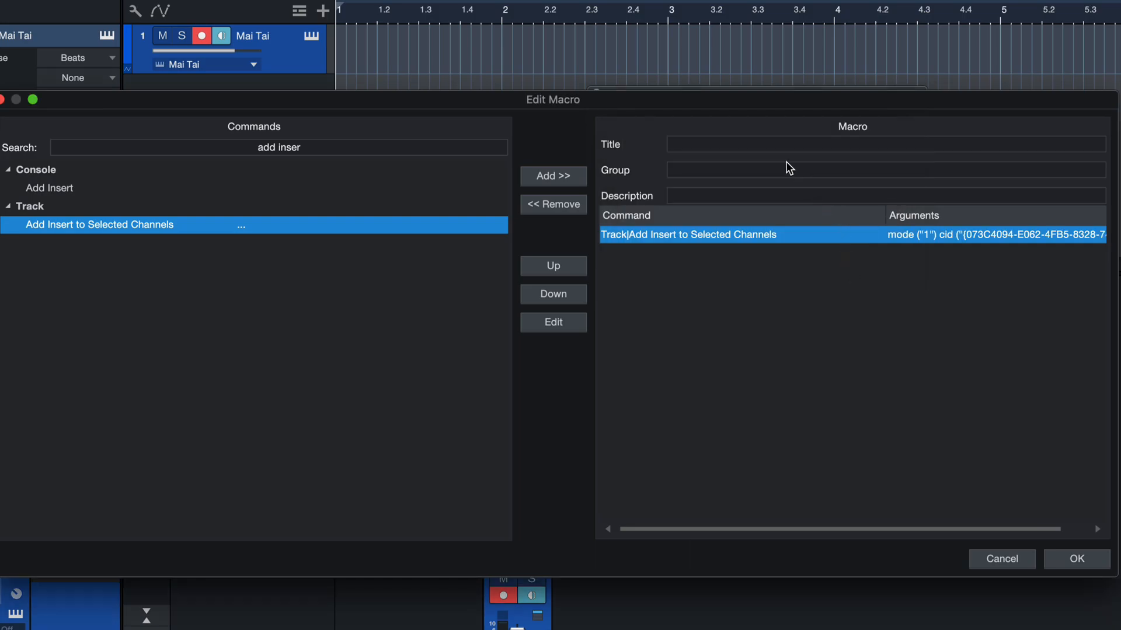
type("A")
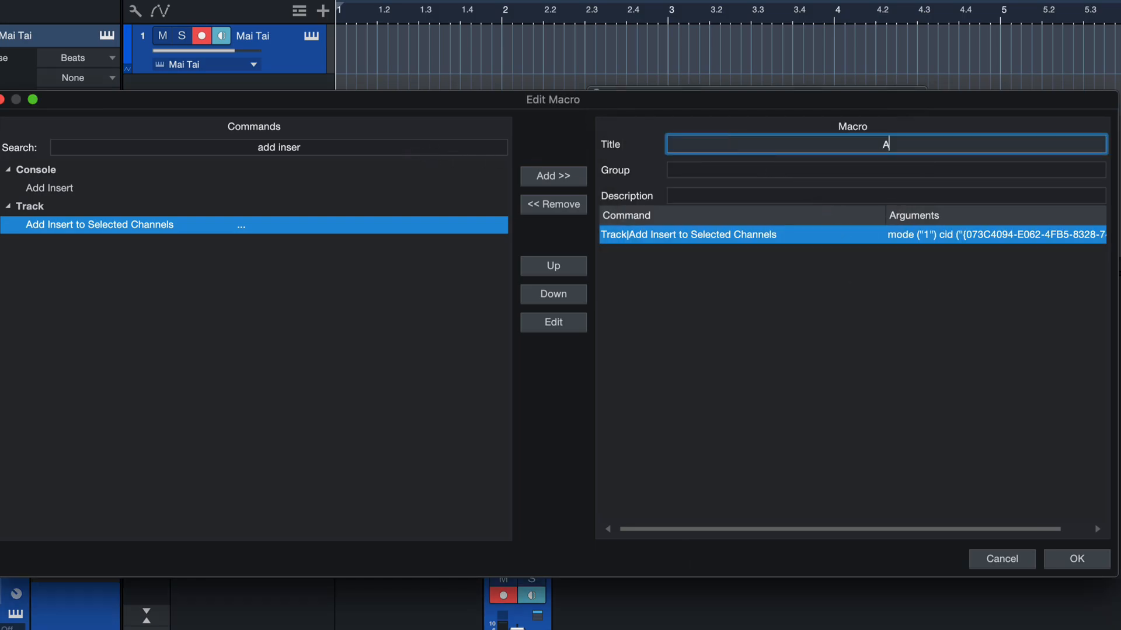
type("dd Low Cut")
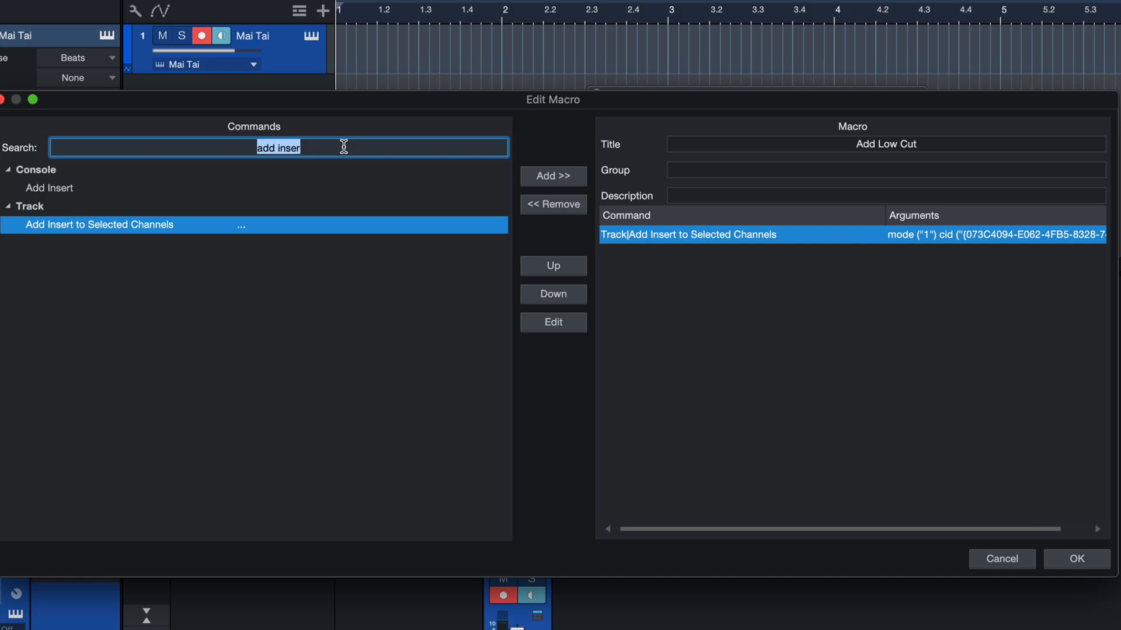
Add Show Channel Editor with State 1 to the macro and save Add Low Cut
type("show chan")
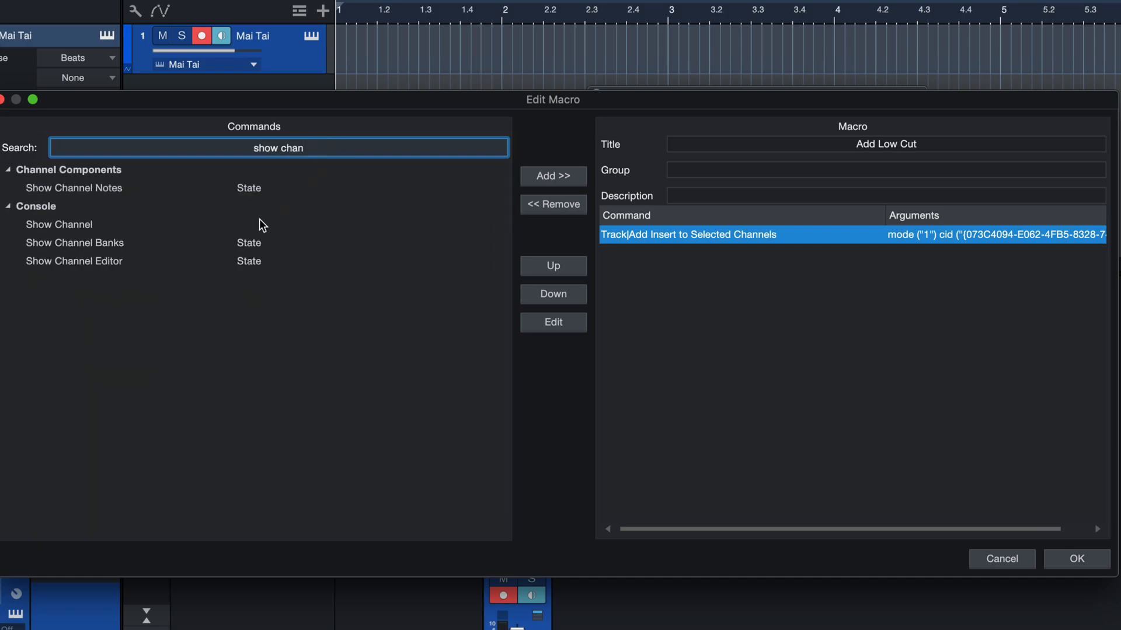
left_click(554, 175)
type("1")
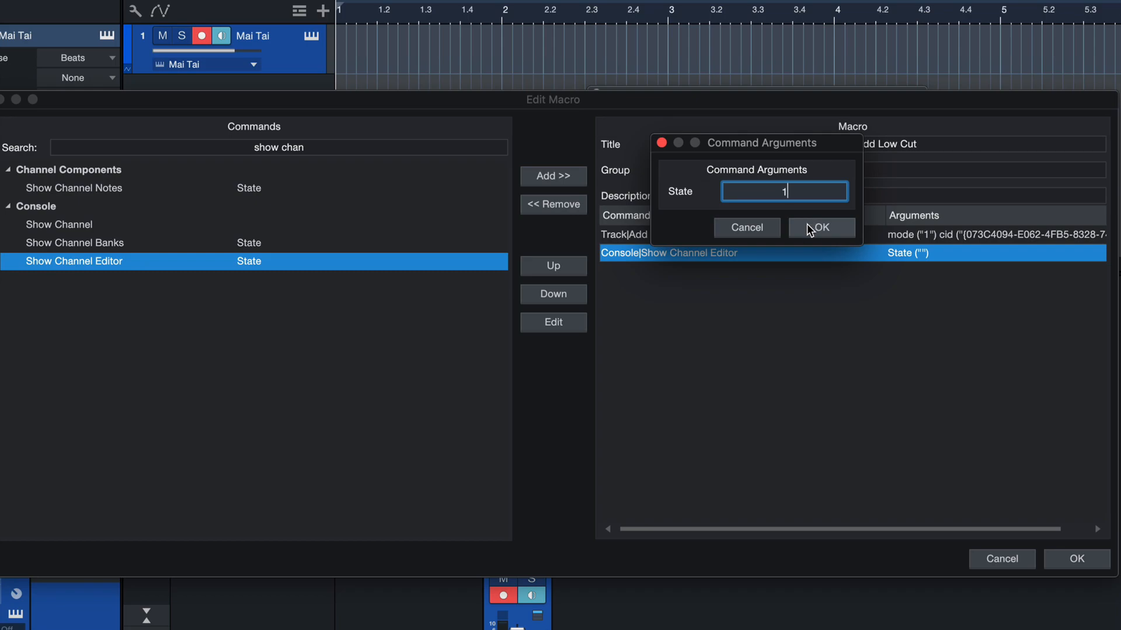
left_click(822, 227)
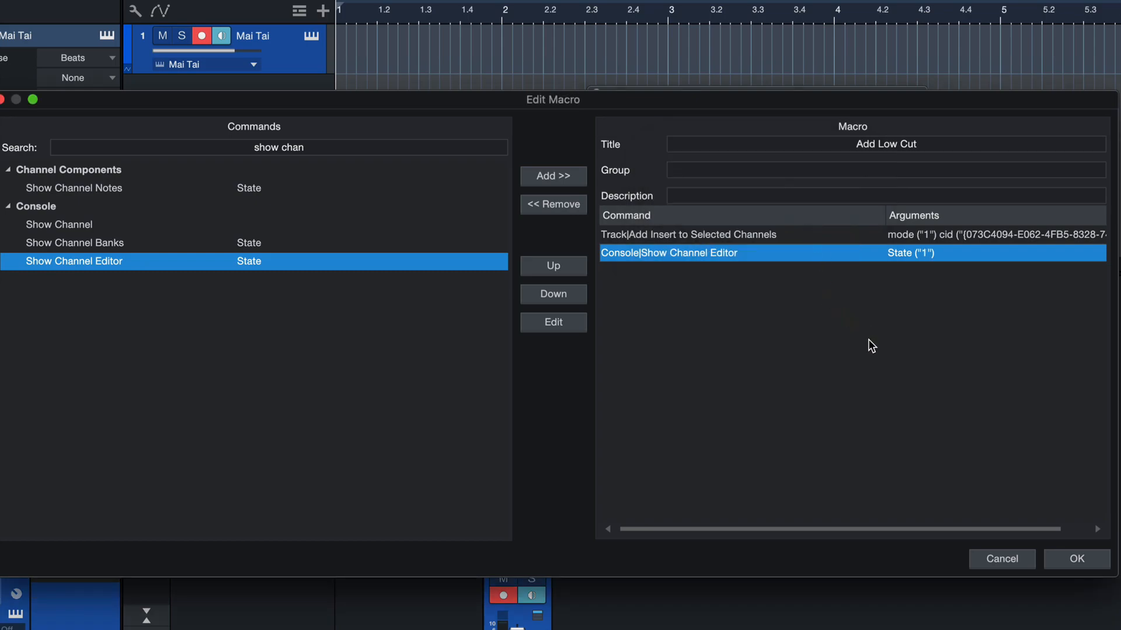
mouse_move(869, 341)
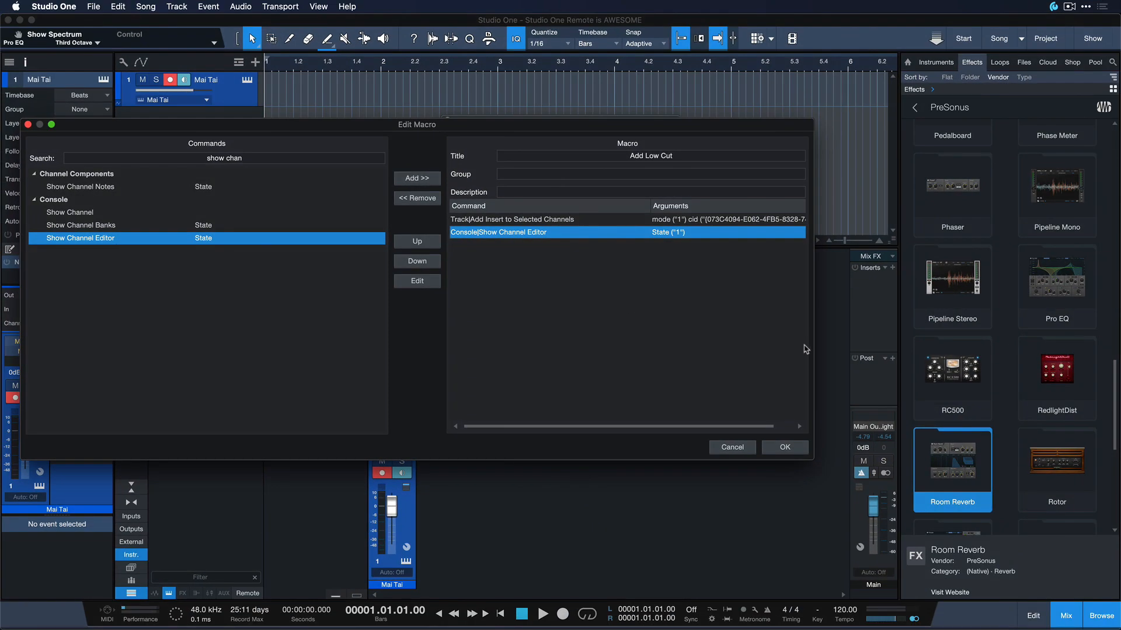
left_click(784, 447)
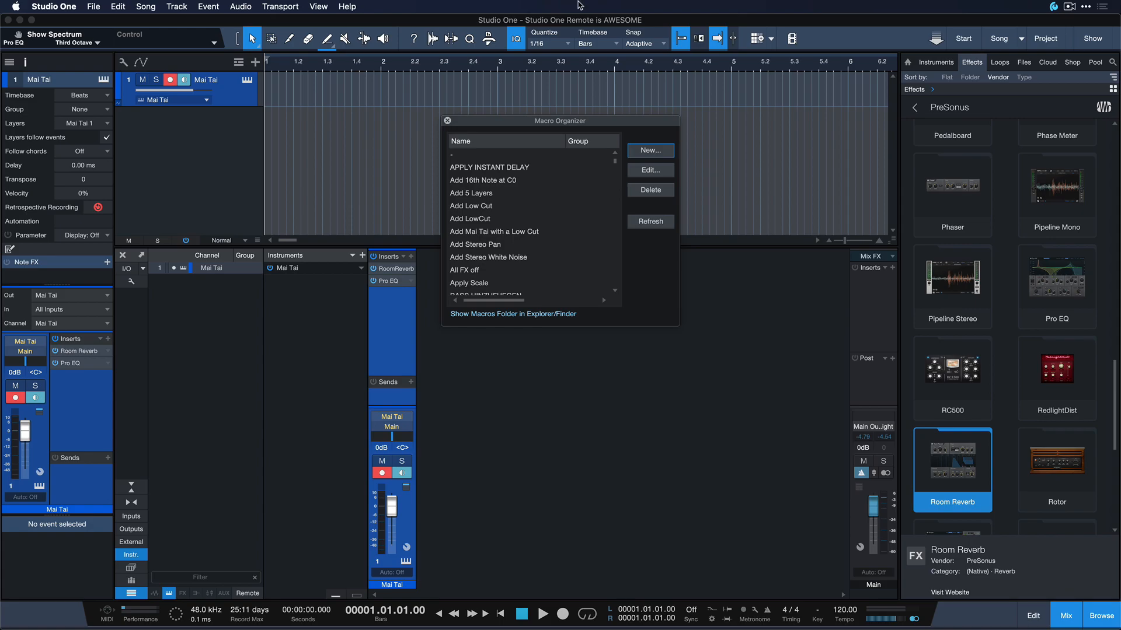
In Keyboard Shortcuts, search 'low cut' and assign a key to the Add Low Cut macro
left_click(447, 120)
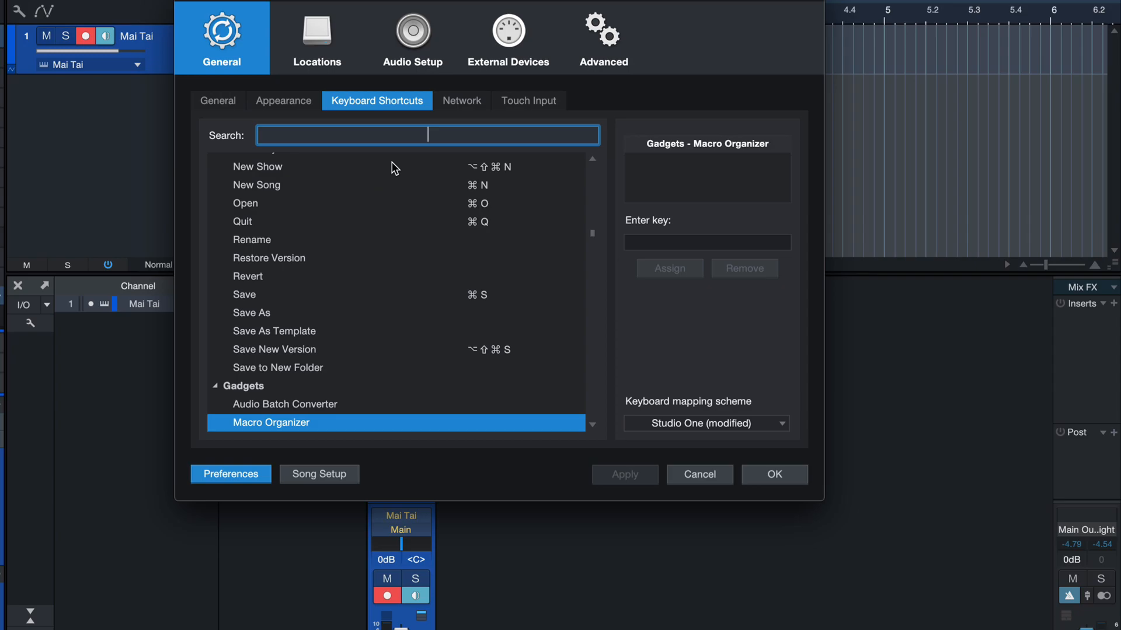
type("low cut")
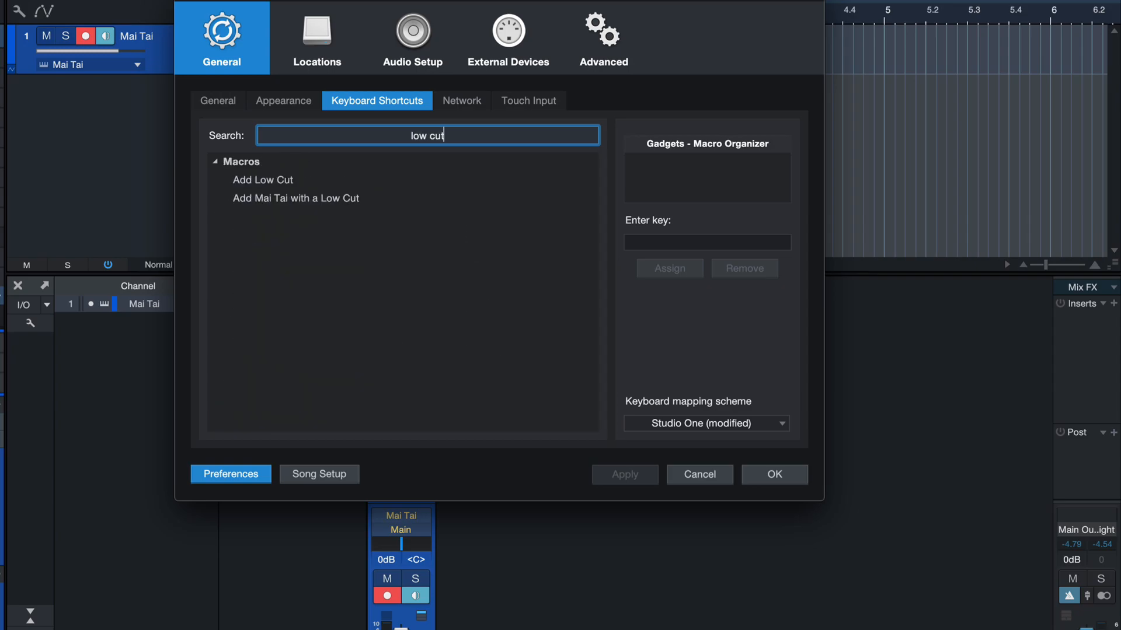
left_click(262, 180)
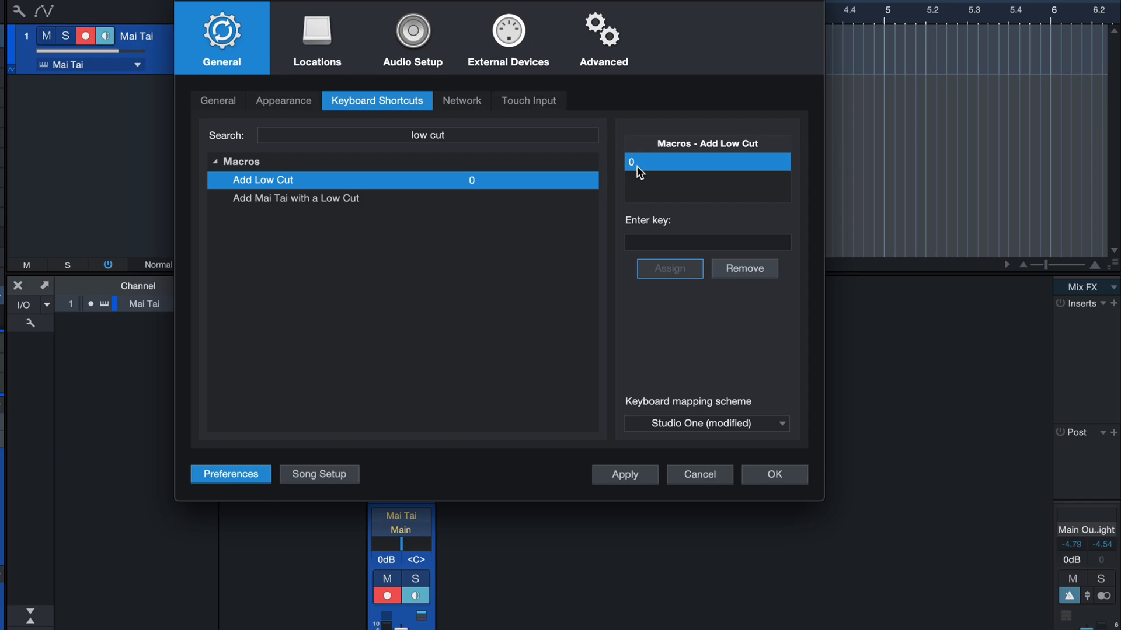
left_click(775, 474)
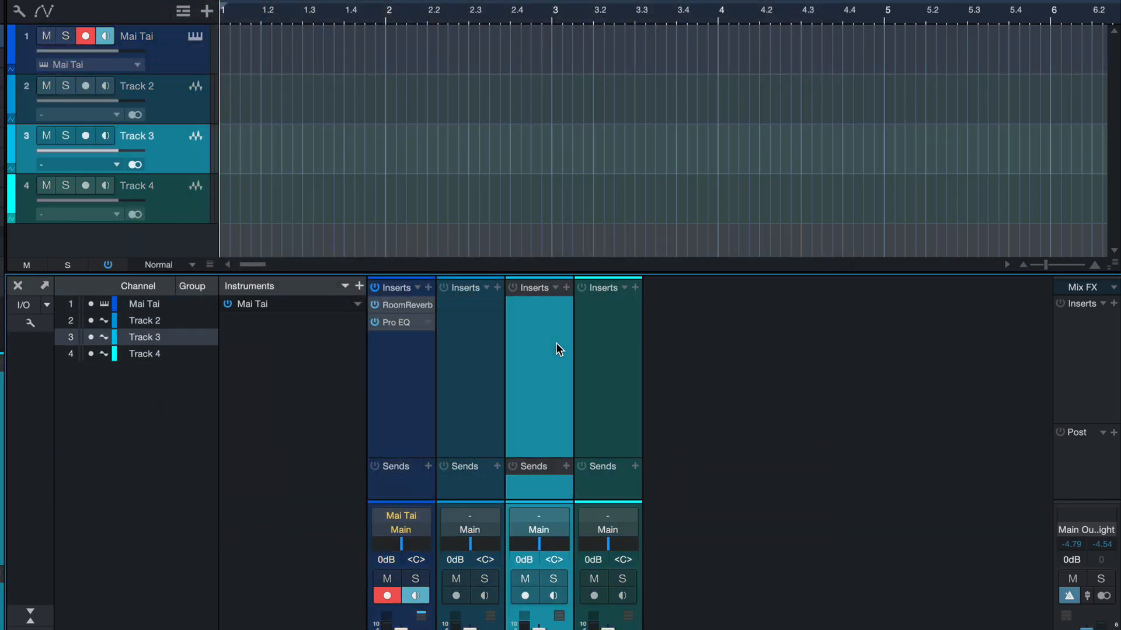